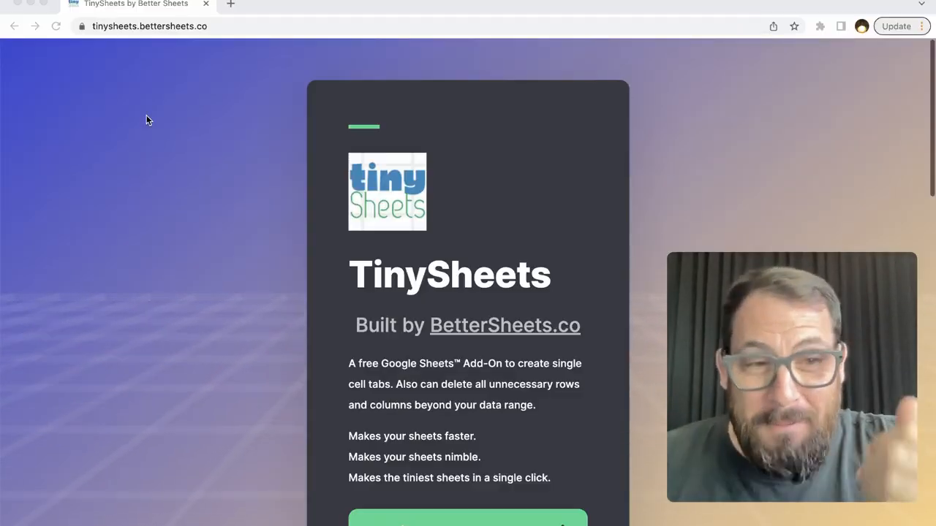
mouse_move(164, 116)
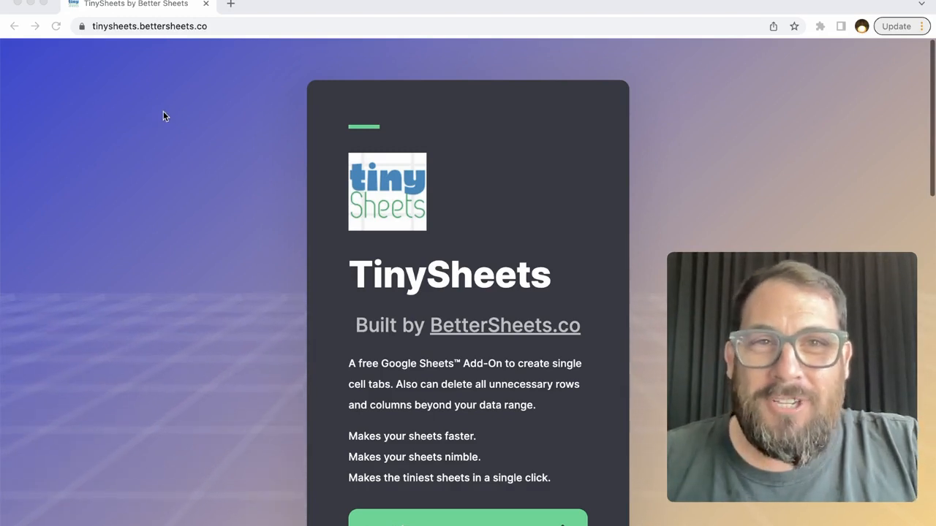
mouse_move(194, 164)
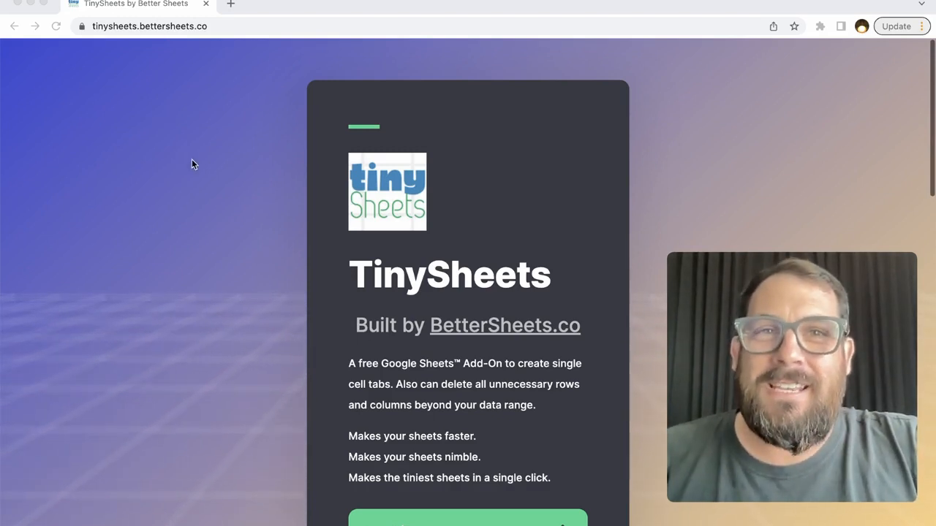
mouse_move(208, 170)
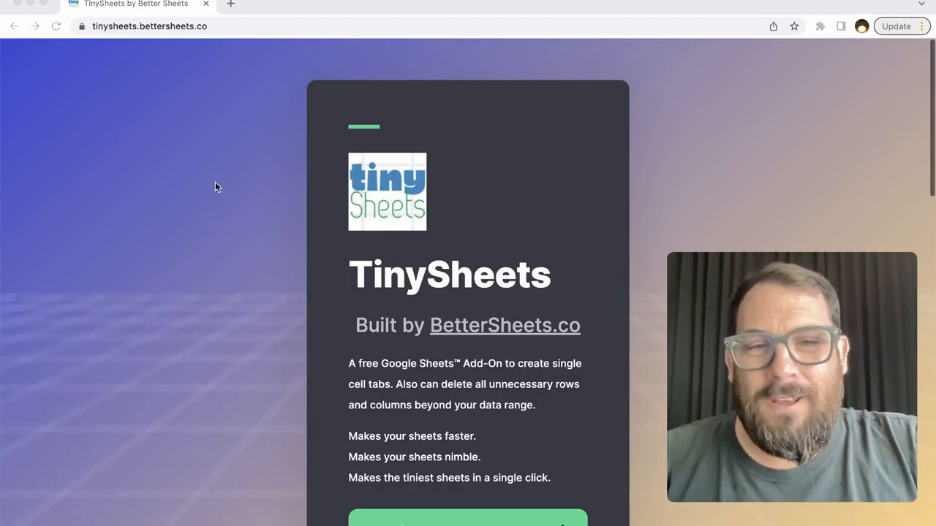
mouse_move(216, 219)
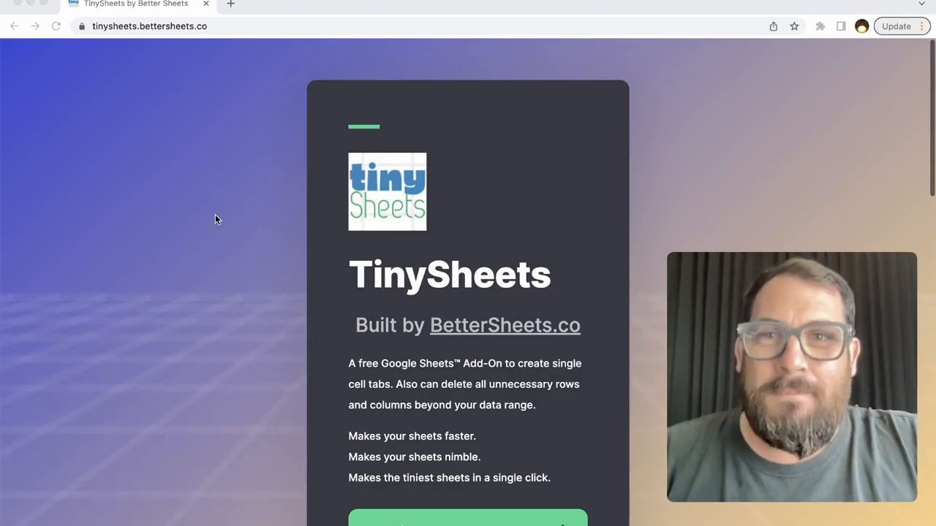
Scroll down the TinySheets site to the screenshot of the Extensions > Tiny Sheets submenu.
scroll("down", 3)
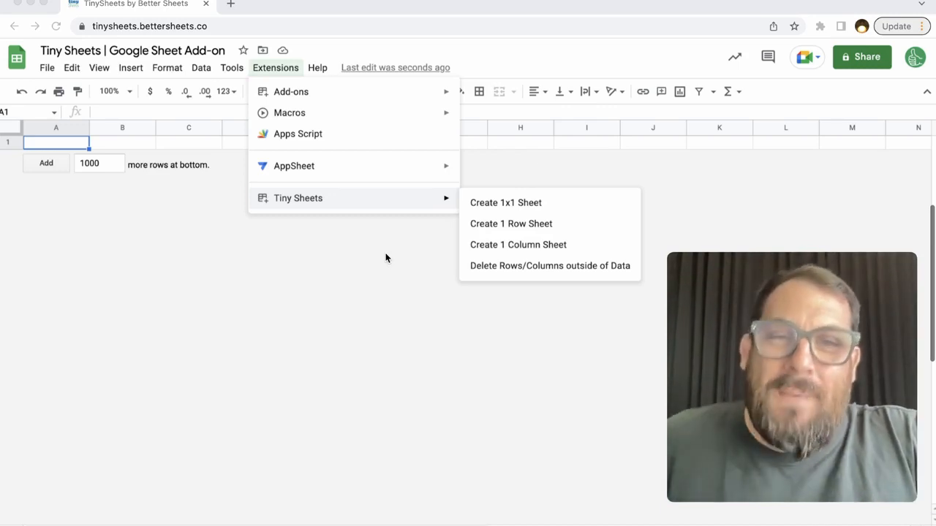
mouse_move(375, 256)
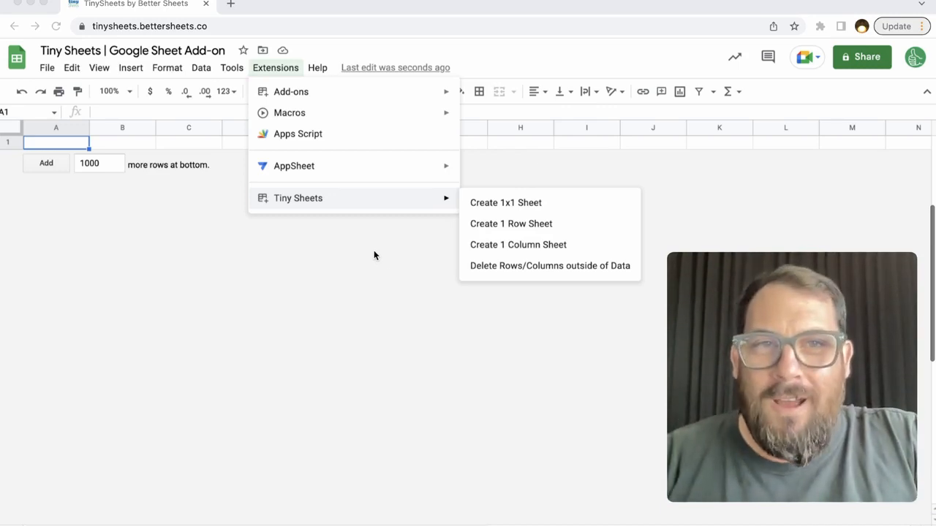
mouse_move(276, 294)
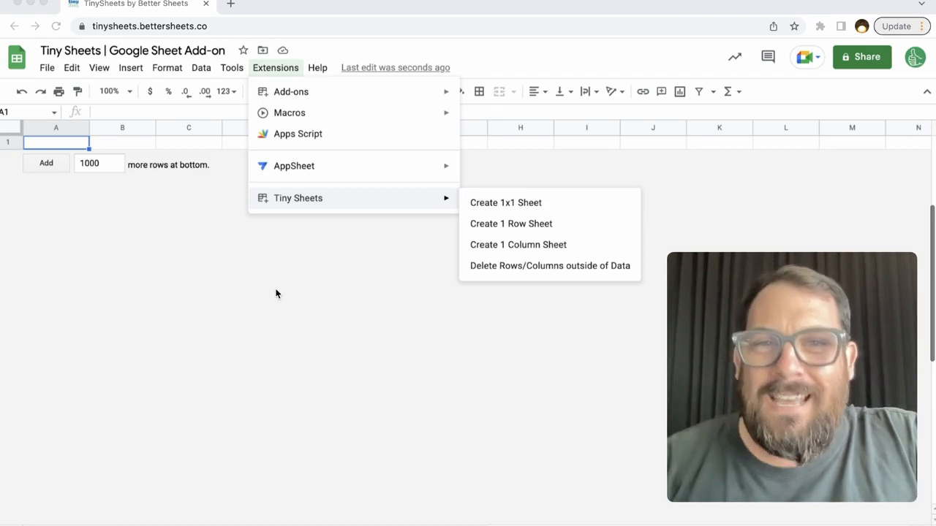
Switch to the browser tab with the Tiny Sheets demo spreadsheet on Sheet1.
left_click(510, 224)
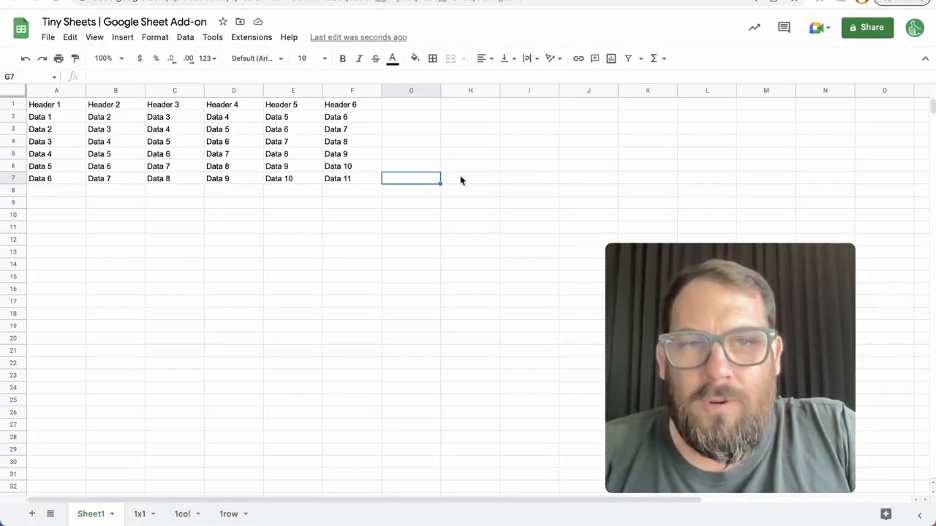
mouse_move(320, 146)
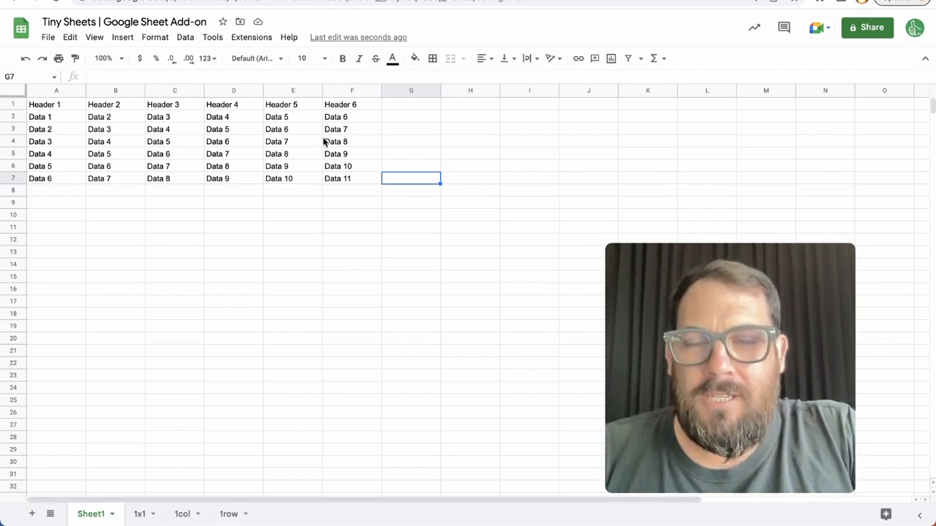
mouse_move(350, 153)
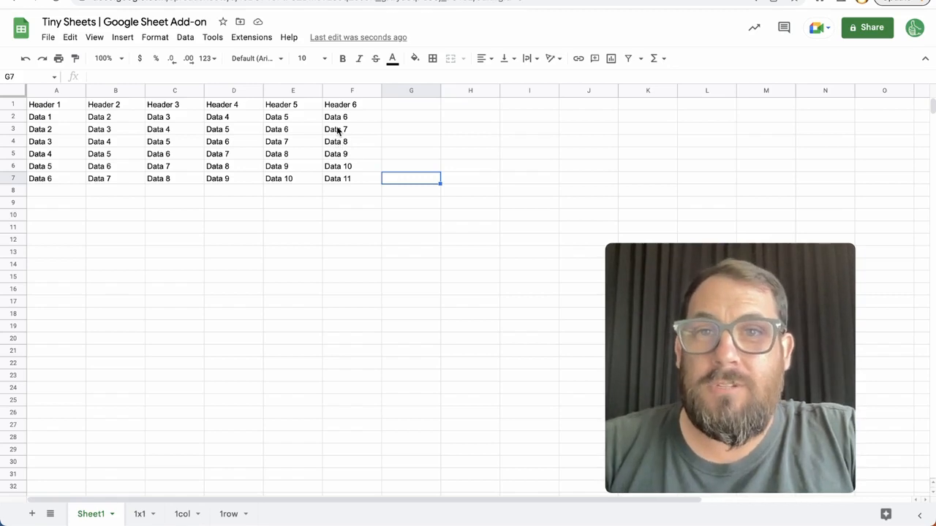
Run Tiny Sheets' Delete Rows/Columns outside of Data to trim Sheet1 to A–F, rows 1–7.
left_click(251, 38)
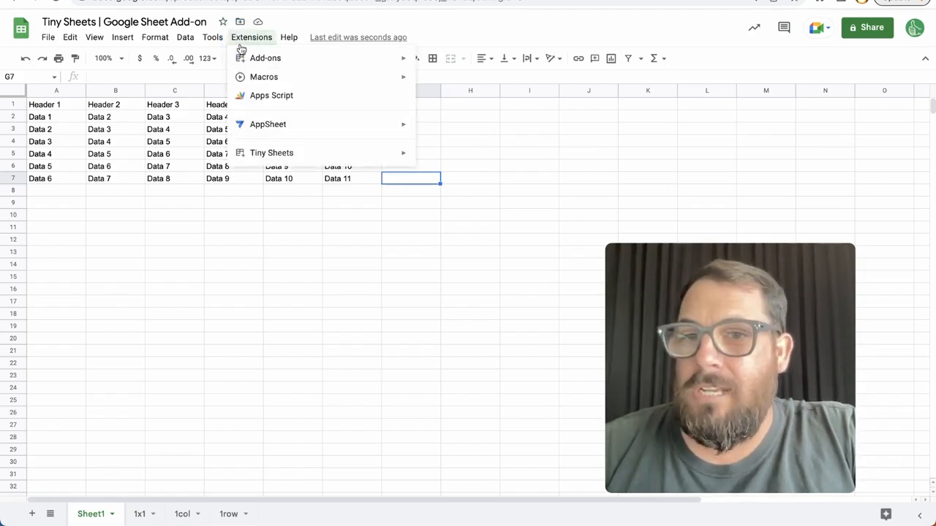
mouse_move(272, 153)
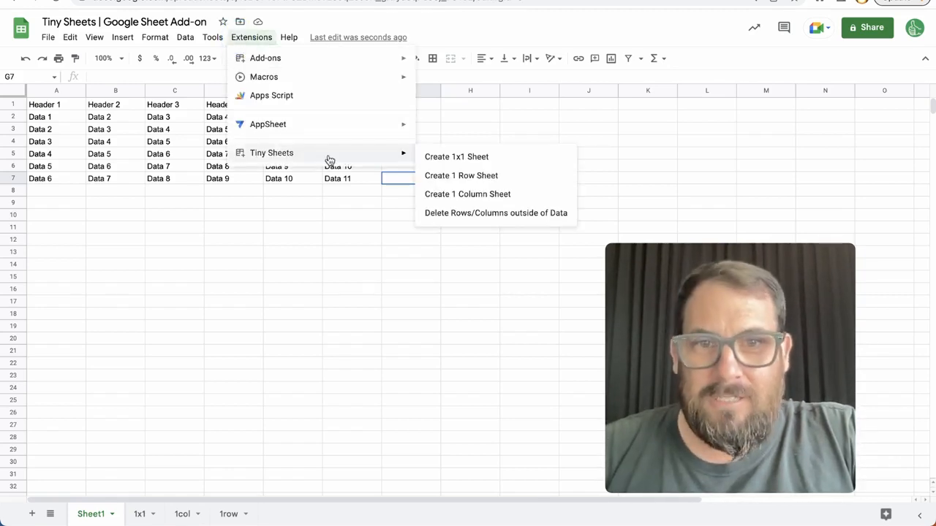
mouse_move(488, 217)
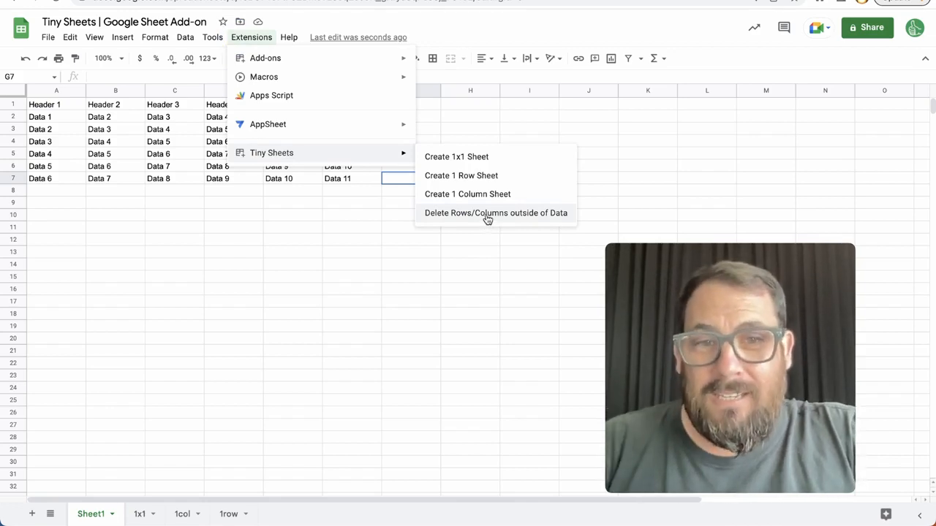
left_click(495, 212)
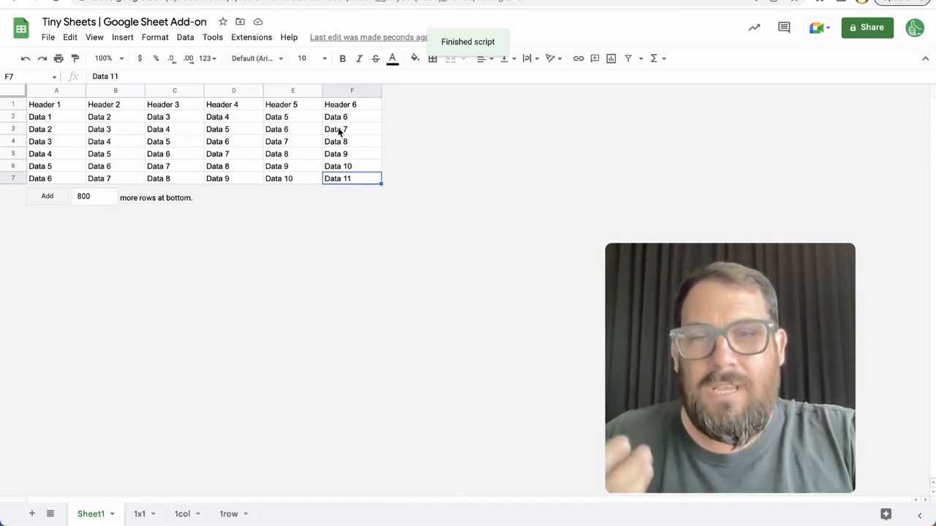
mouse_move(222, 341)
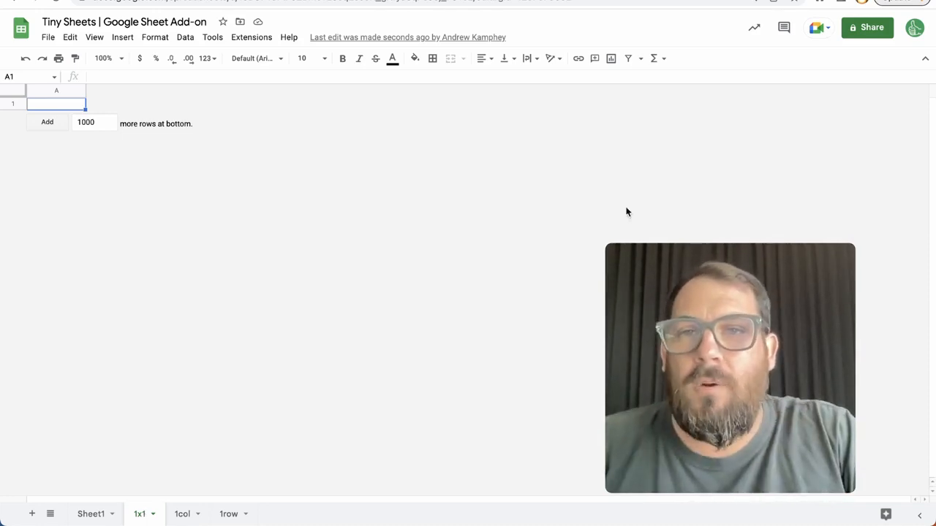
Browse the Extensions menu on the 1x1 tab and close it without running anything.
left_click(251, 37)
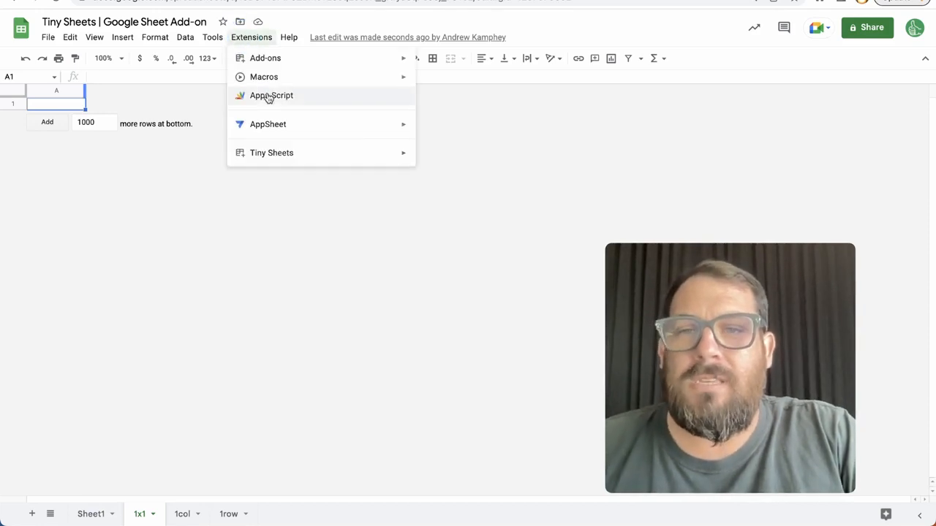
left_click(272, 95)
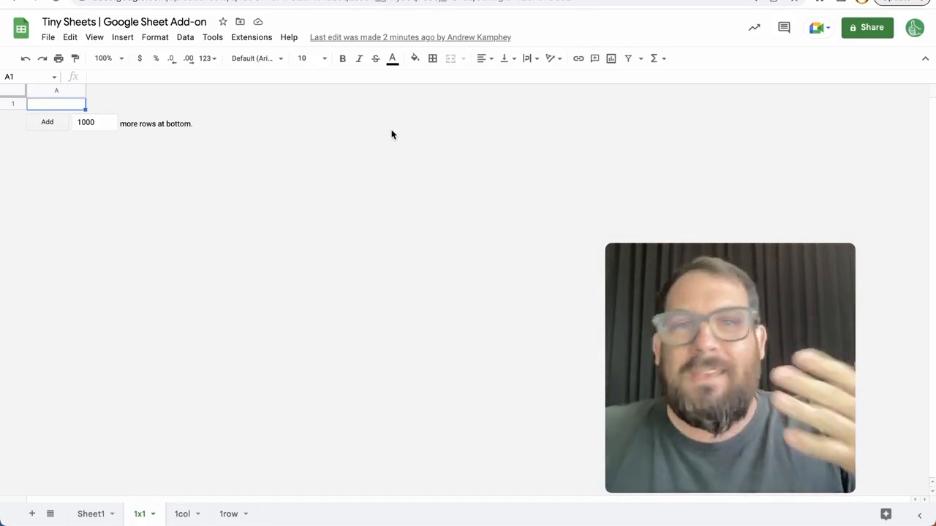
mouse_move(377, 138)
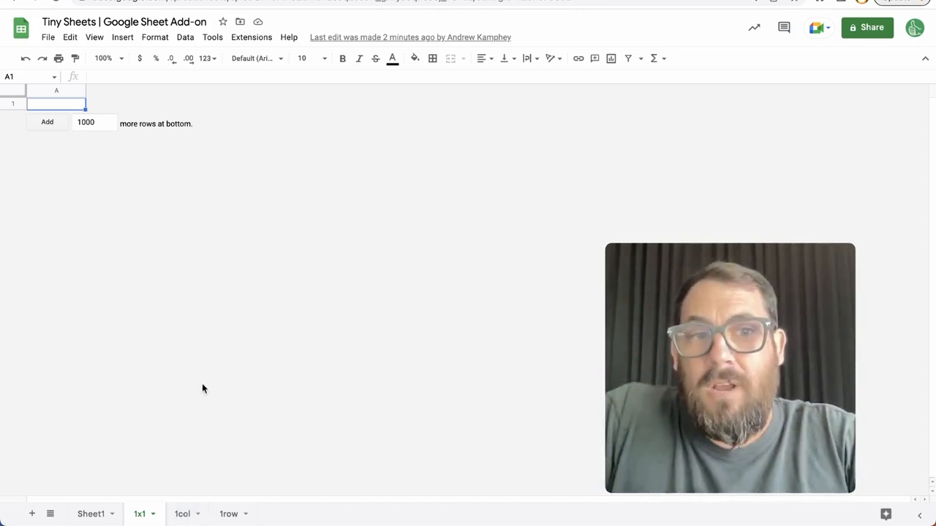
mouse_move(274, 322)
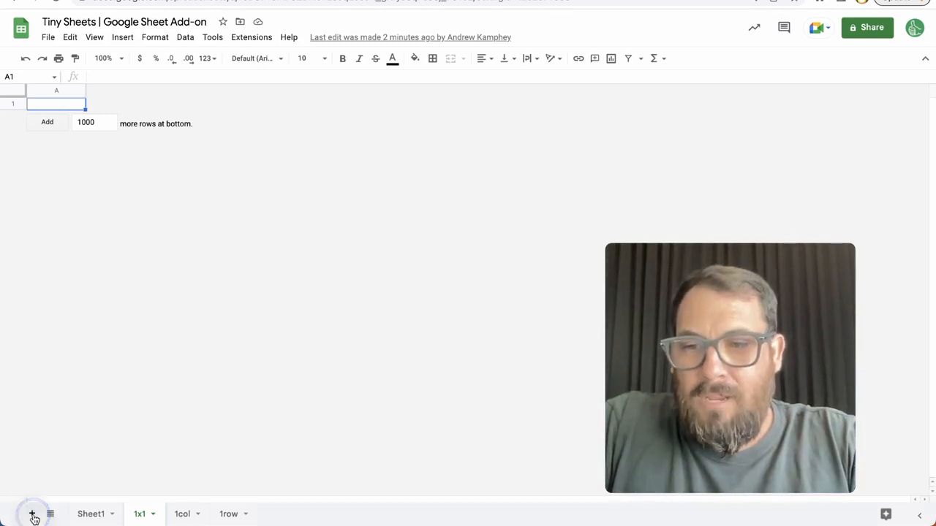
Add a new blank Sheet2 and enter 'information' in cell C1.
left_click(31, 514)
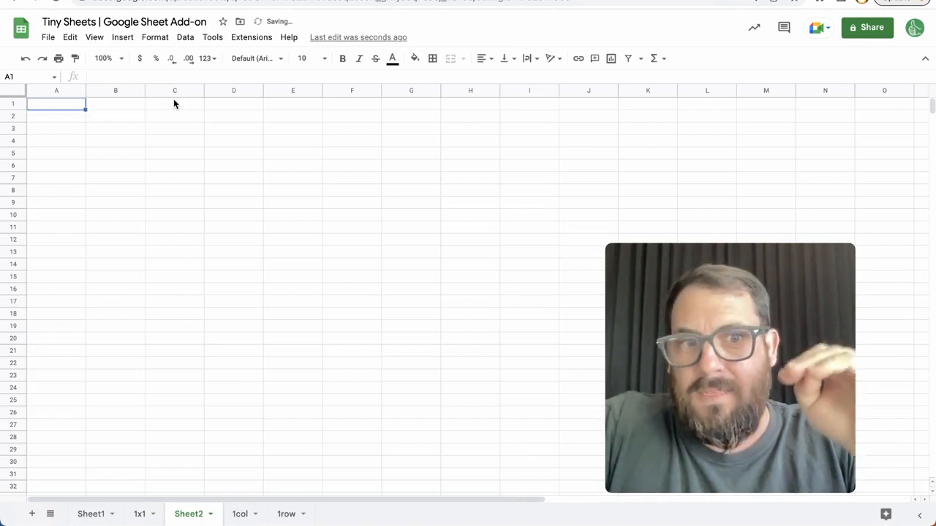
left_click(174, 103)
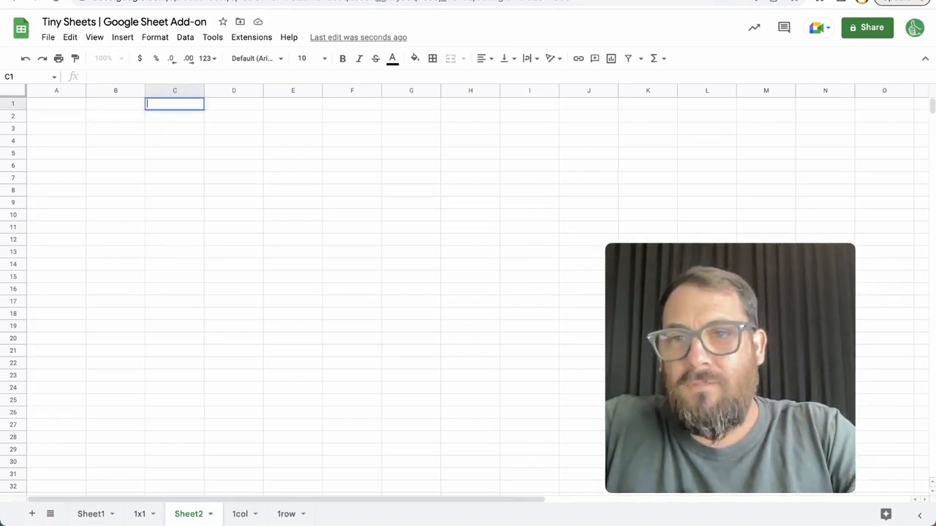
type("information")
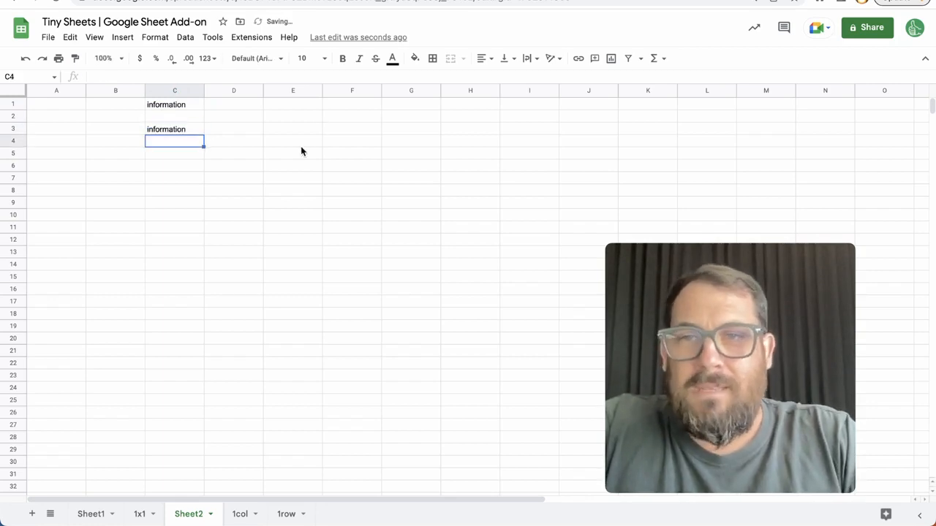
left_click(292, 140)
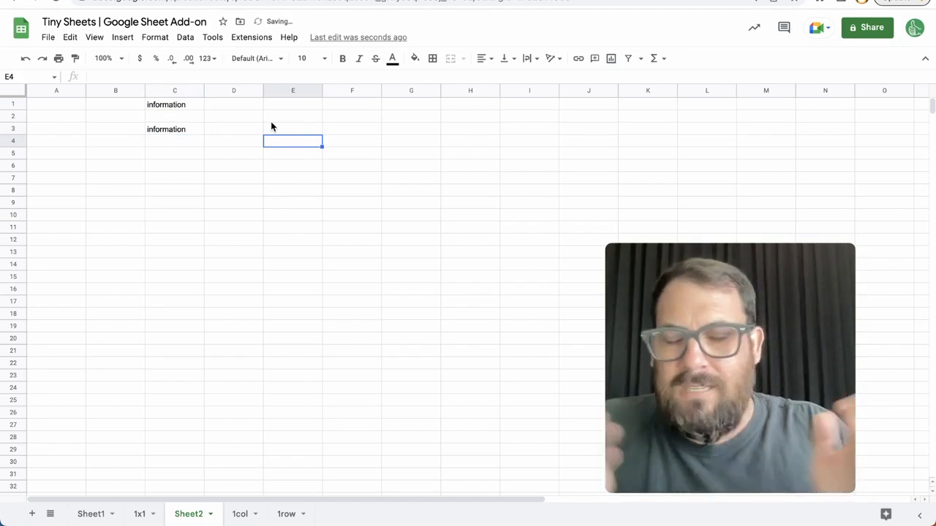
Delete the unused columns F through Z from Sheet2 via the column context menu.
left_click(351, 90)
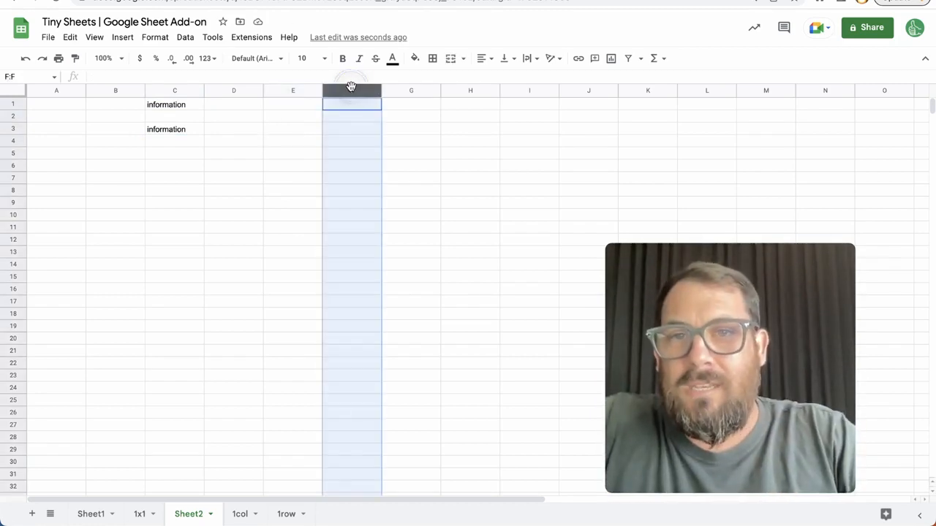
right_click(352, 90)
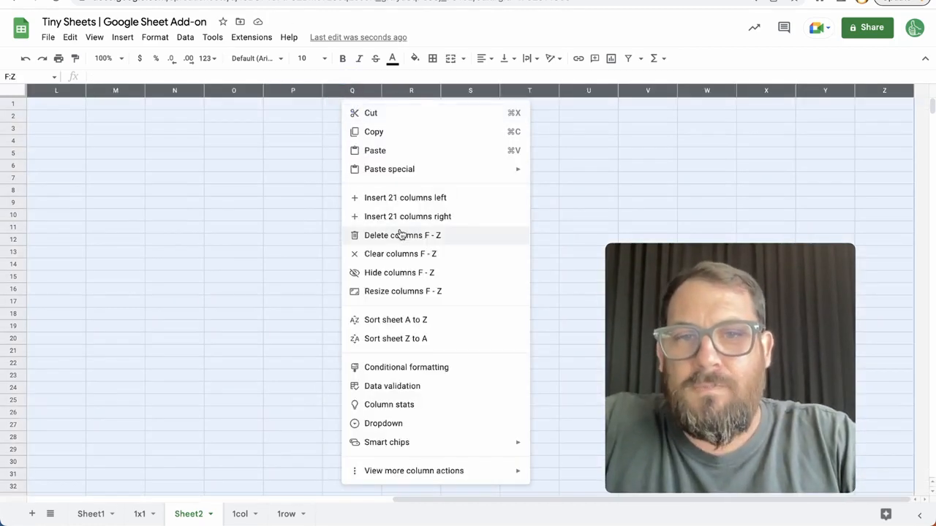
left_click(402, 235)
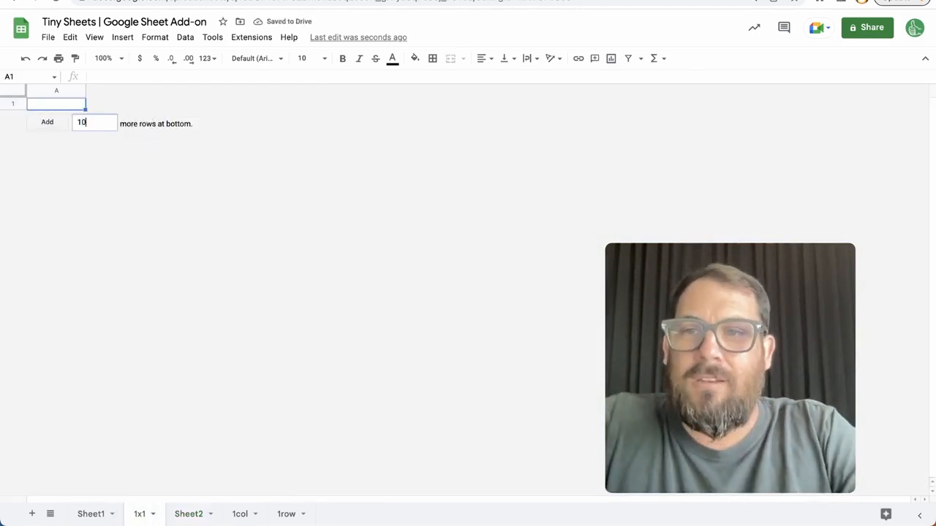
Grow the 1x1 tab by adding 10 rows and inserting columns out to F.
left_click(47, 124)
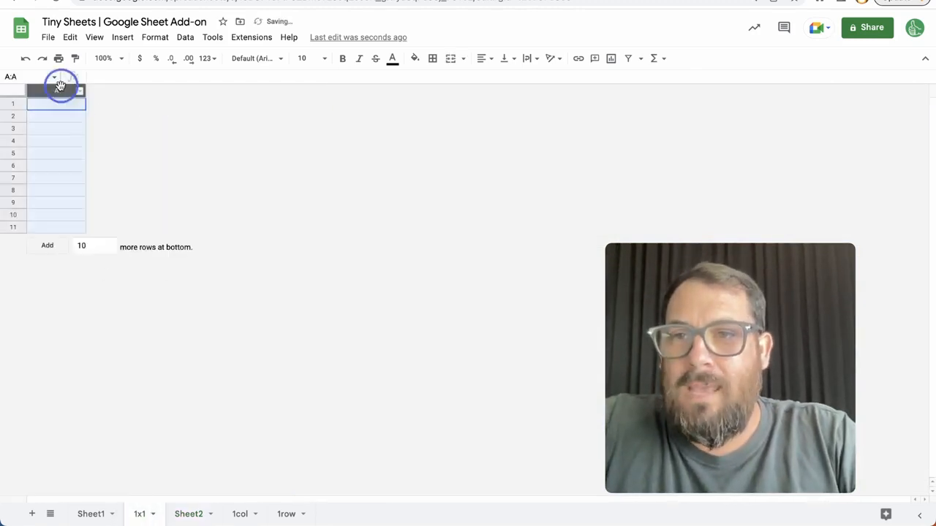
left_click(115, 90)
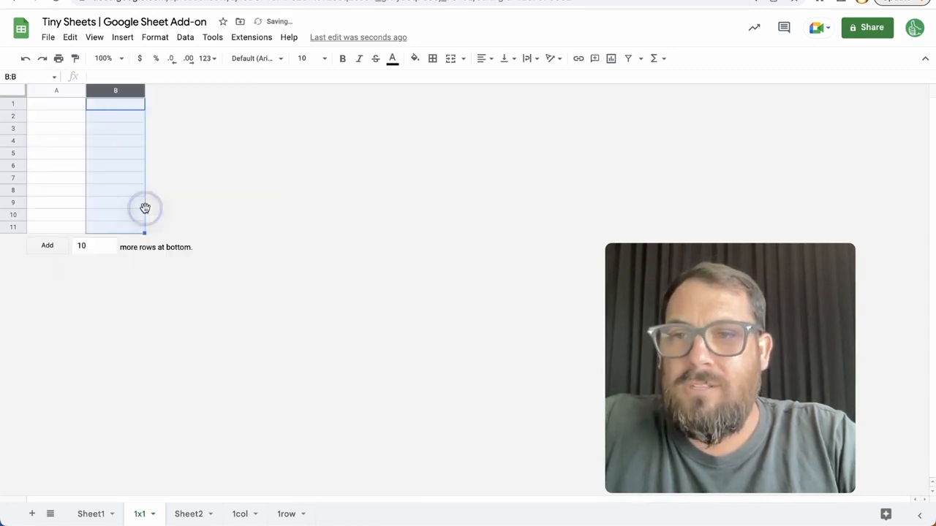
left_click(352, 90)
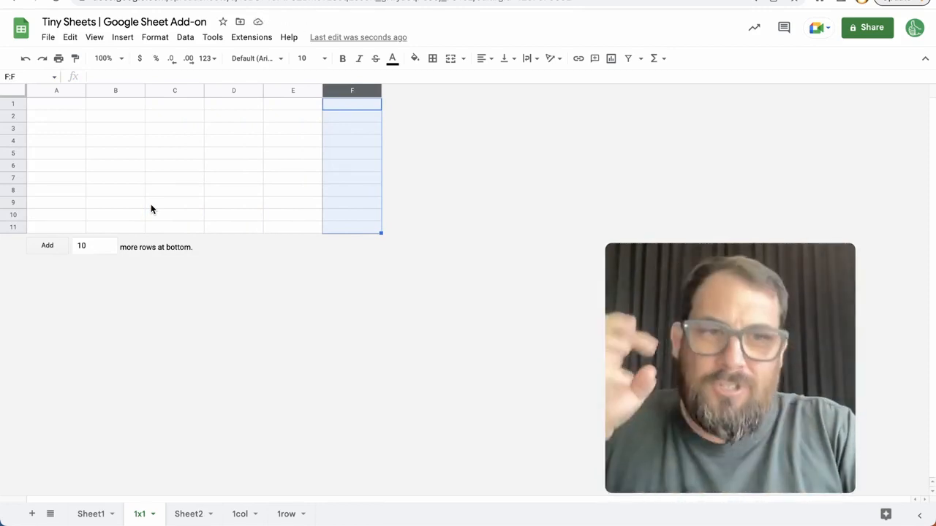
mouse_move(83, 141)
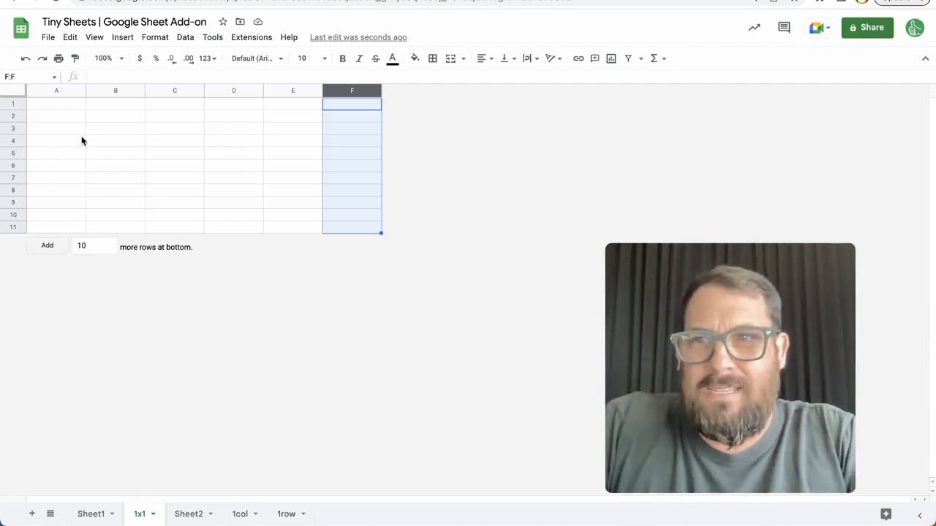
mouse_move(105, 123)
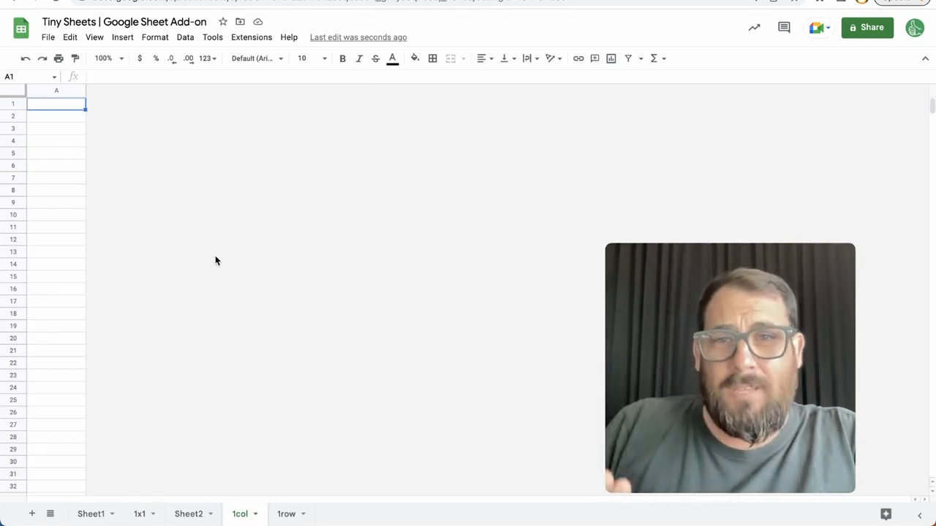
Browse the Insert menu, dismiss it, then switch to the 1row sheet tab.
left_click(122, 37)
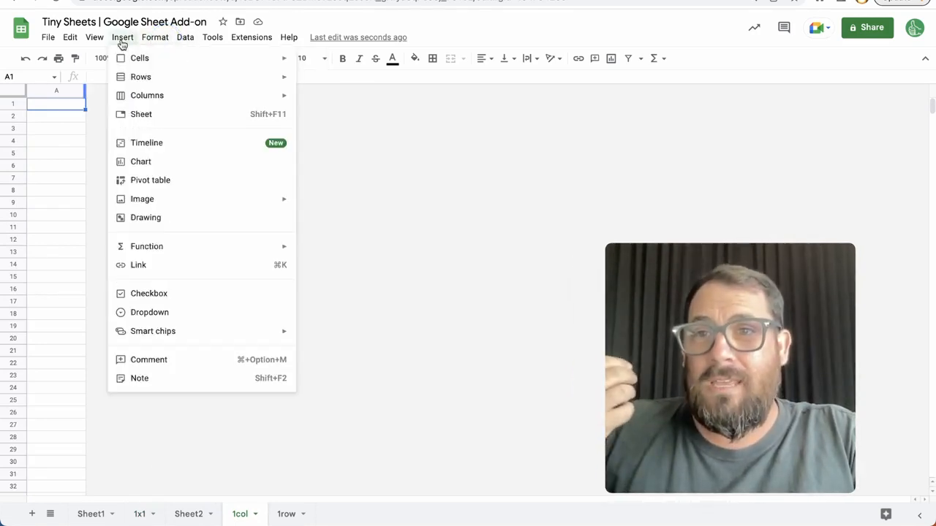
mouse_move(149, 312)
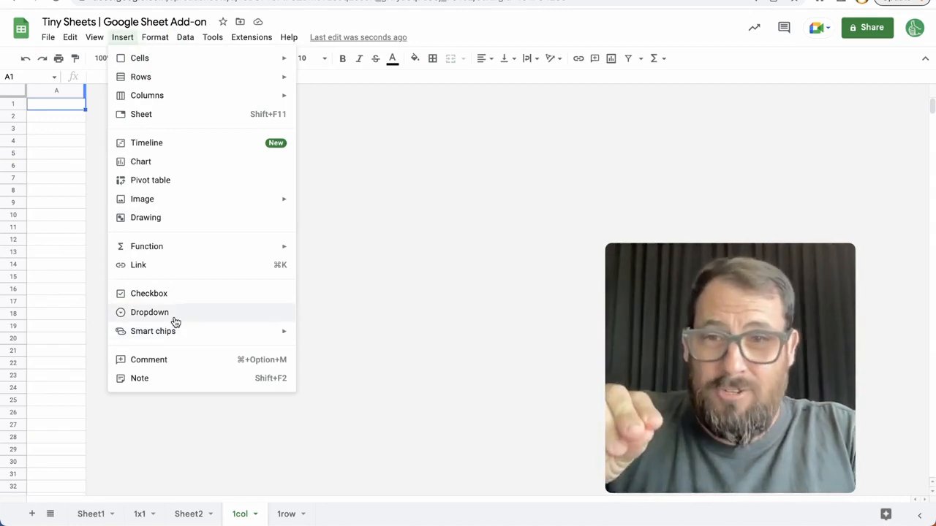
mouse_move(153, 331)
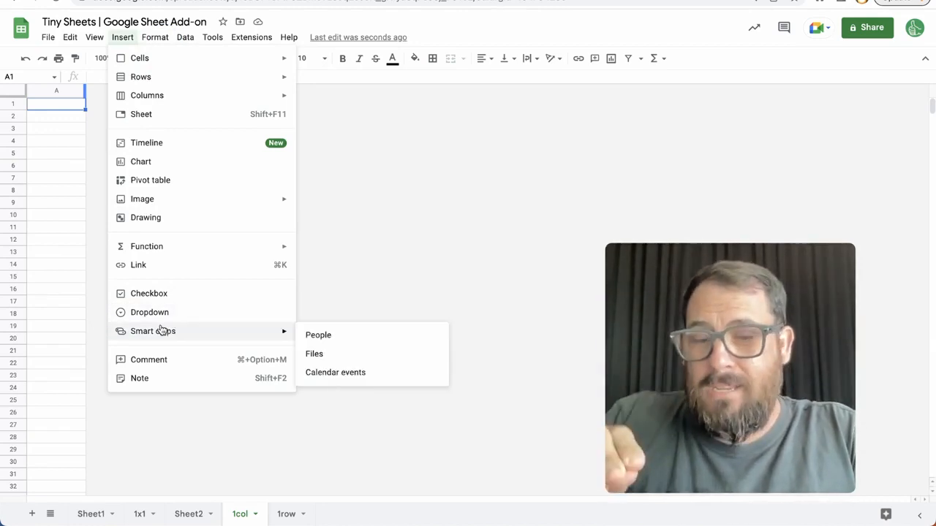
left_click(55, 128)
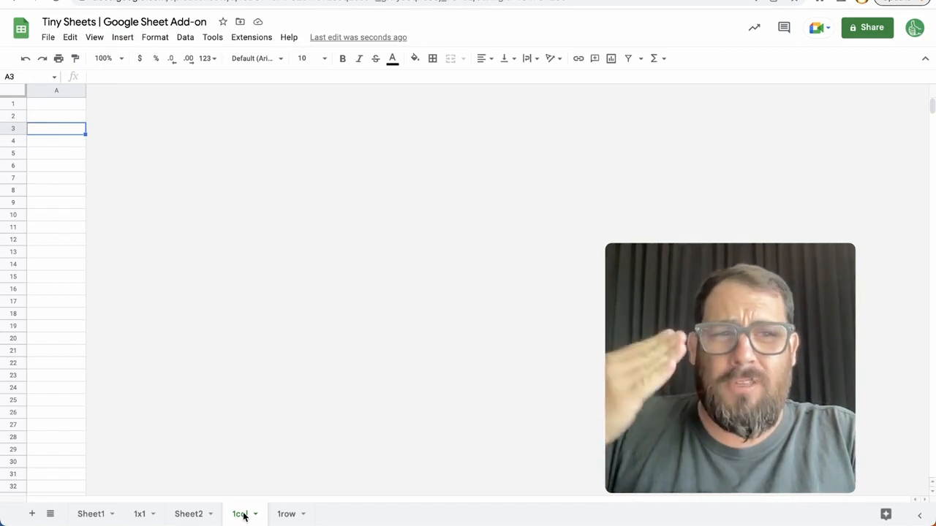
mouse_move(209, 501)
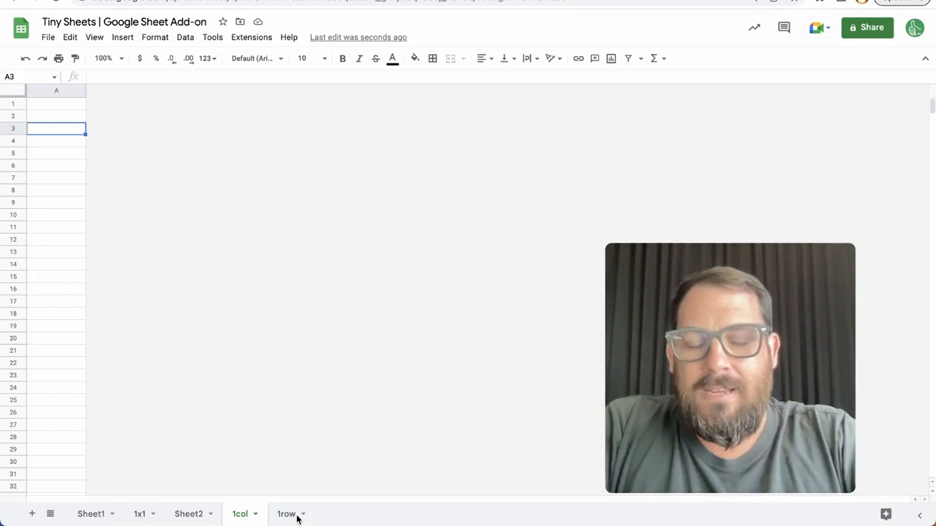
left_click(286, 514)
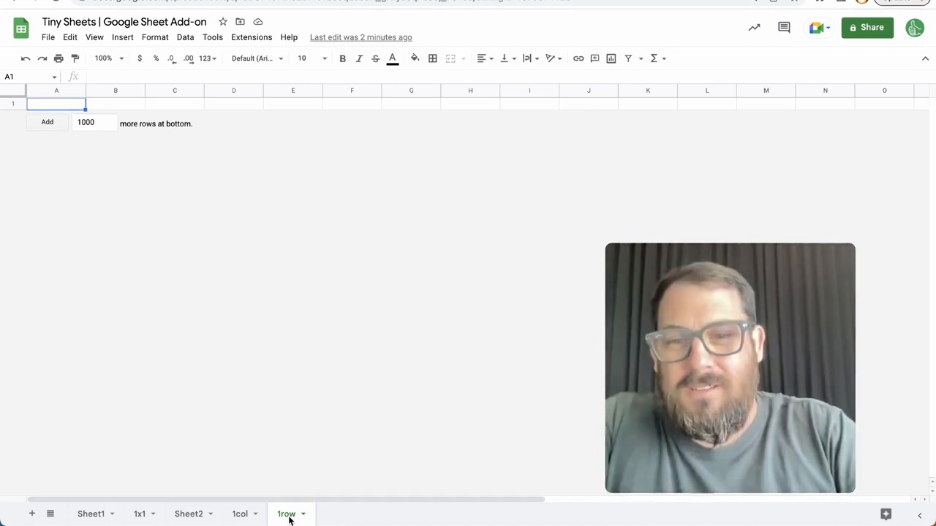
mouse_move(287, 483)
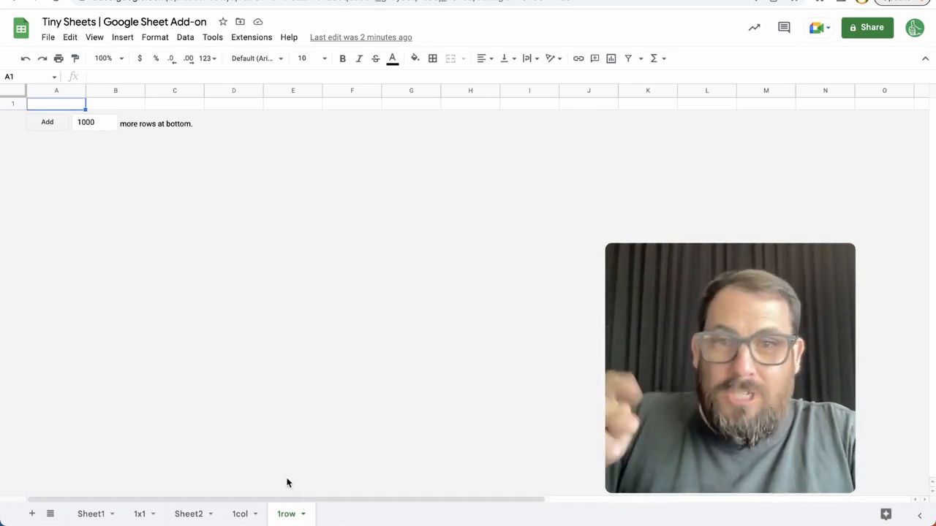
mouse_move(306, 401)
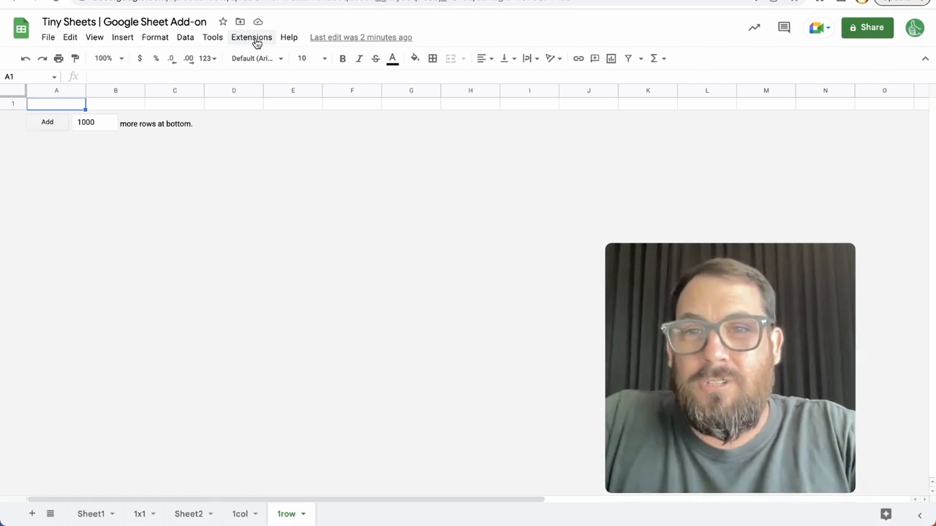
Search the Google Workspace Marketplace for 'tiny sheets' via Extensions > Add-ons.
left_click(251, 38)
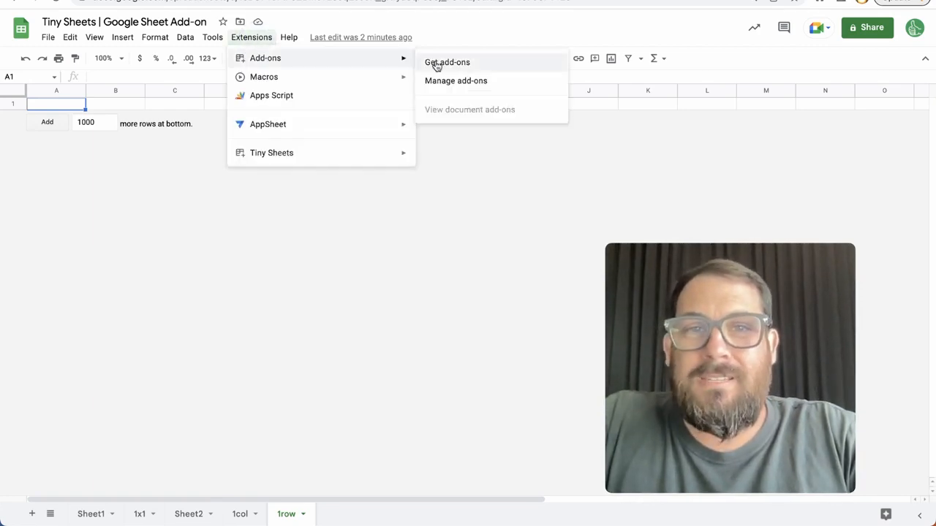
left_click(447, 62)
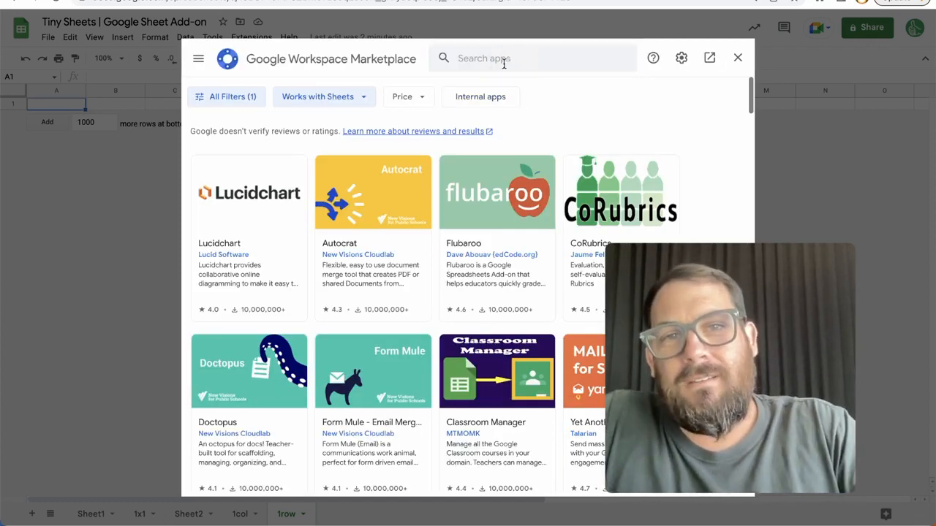
type("tiny sheets")
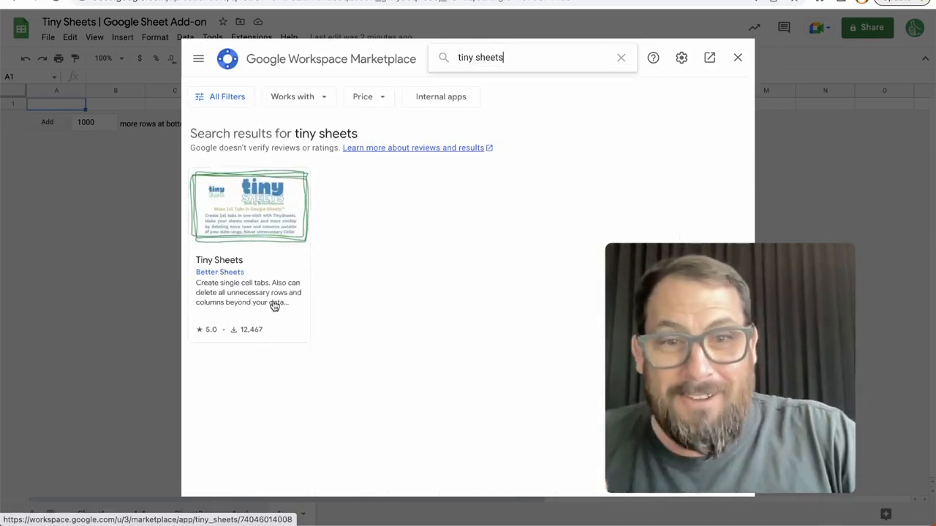
mouse_move(281, 258)
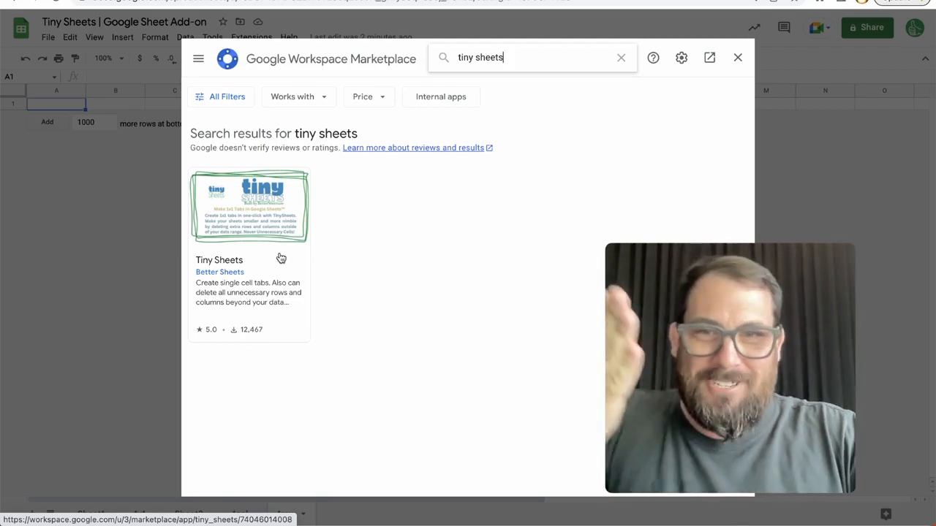